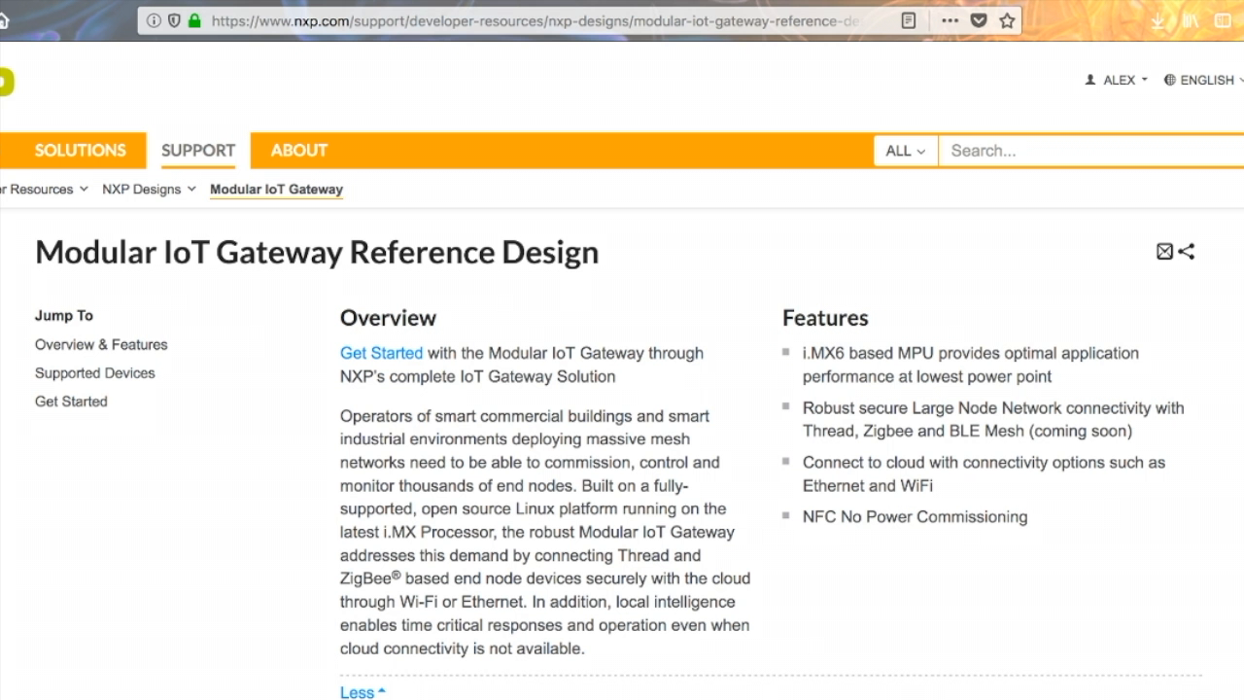
{"action": "scroll", "scroll_direction": "down", "scroll_amount": 3}
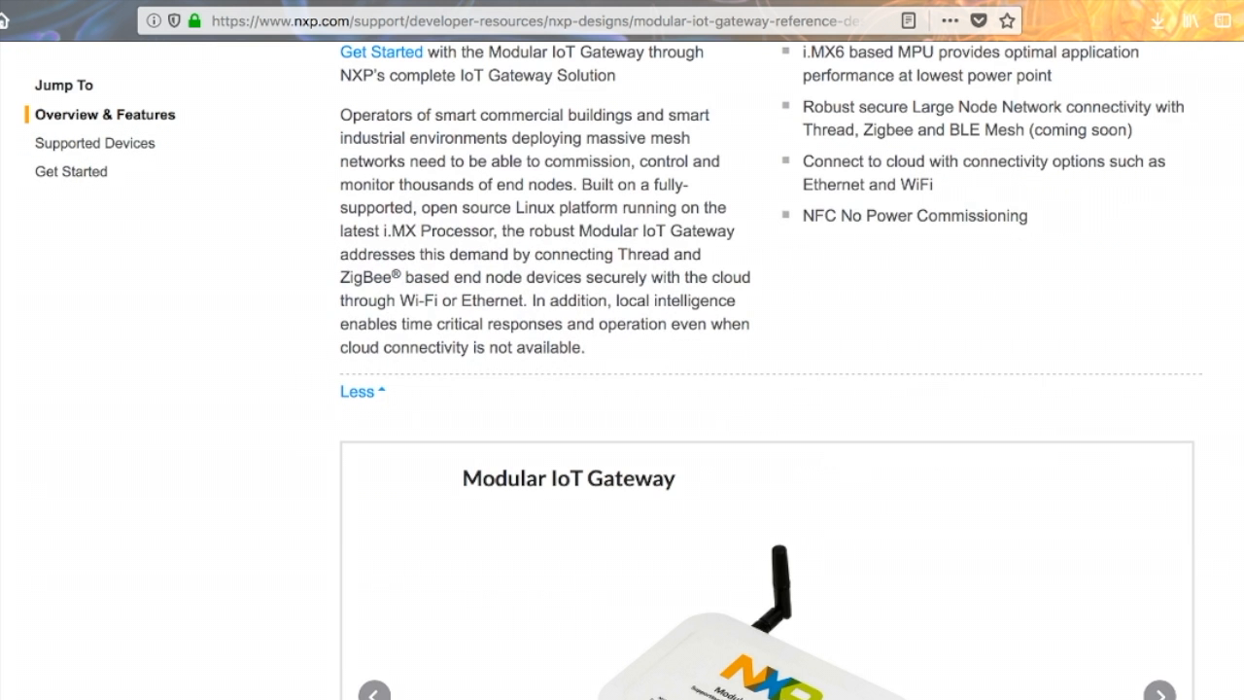
{"action": "scroll", "scroll_direction": "down", "scroll_amount": 3}
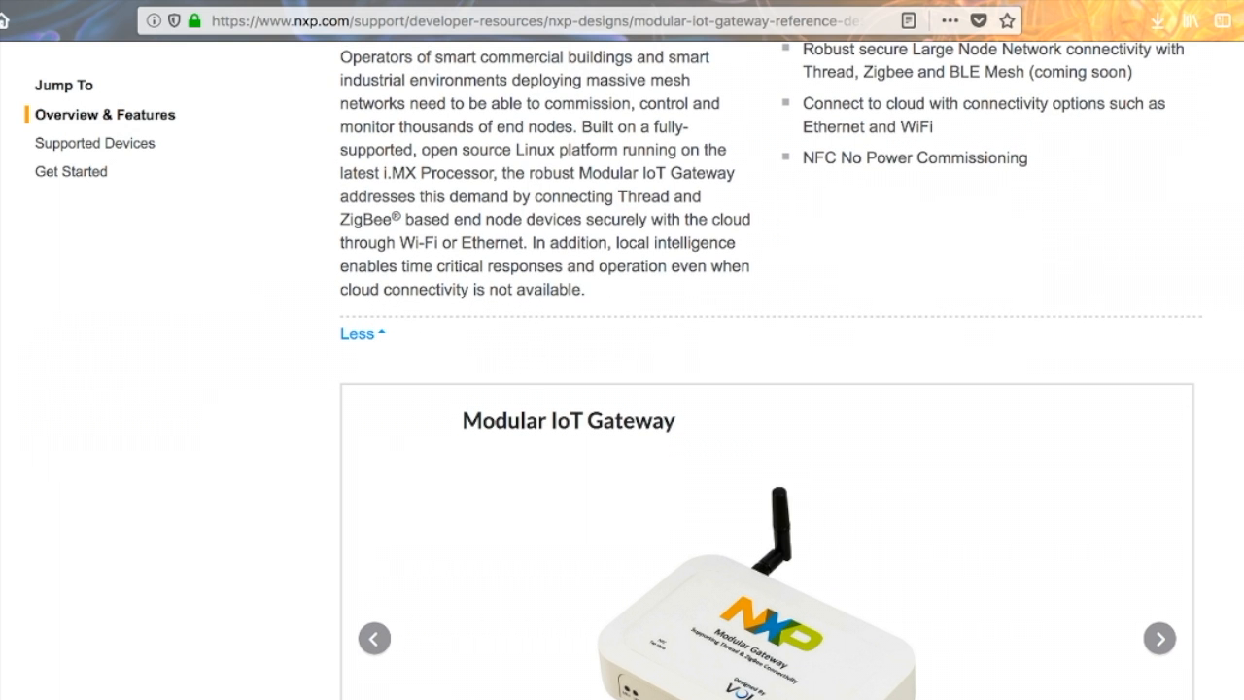
{"action": "scroll", "scroll_direction": "down", "scroll_amount": 3}
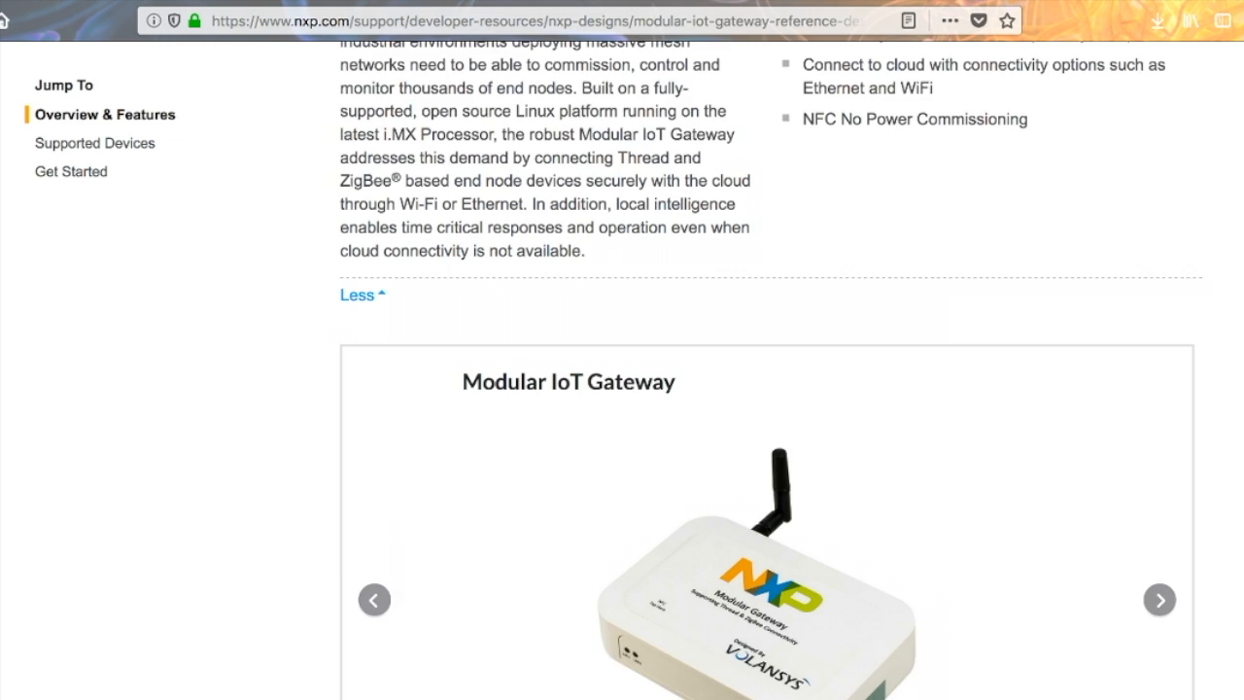
{"action": "scroll", "scroll_direction": "down", "scroll_amount": 3}
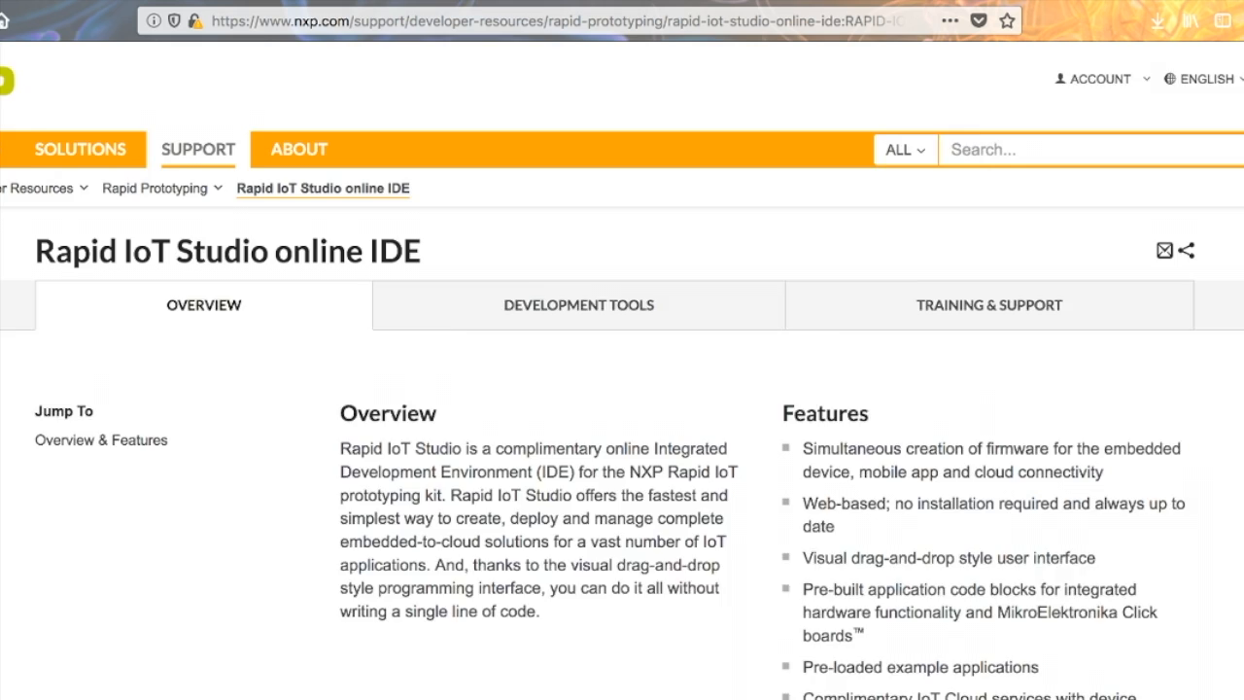
{"action": "scroll", "scroll_direction": "down", "scroll_amount": 3}
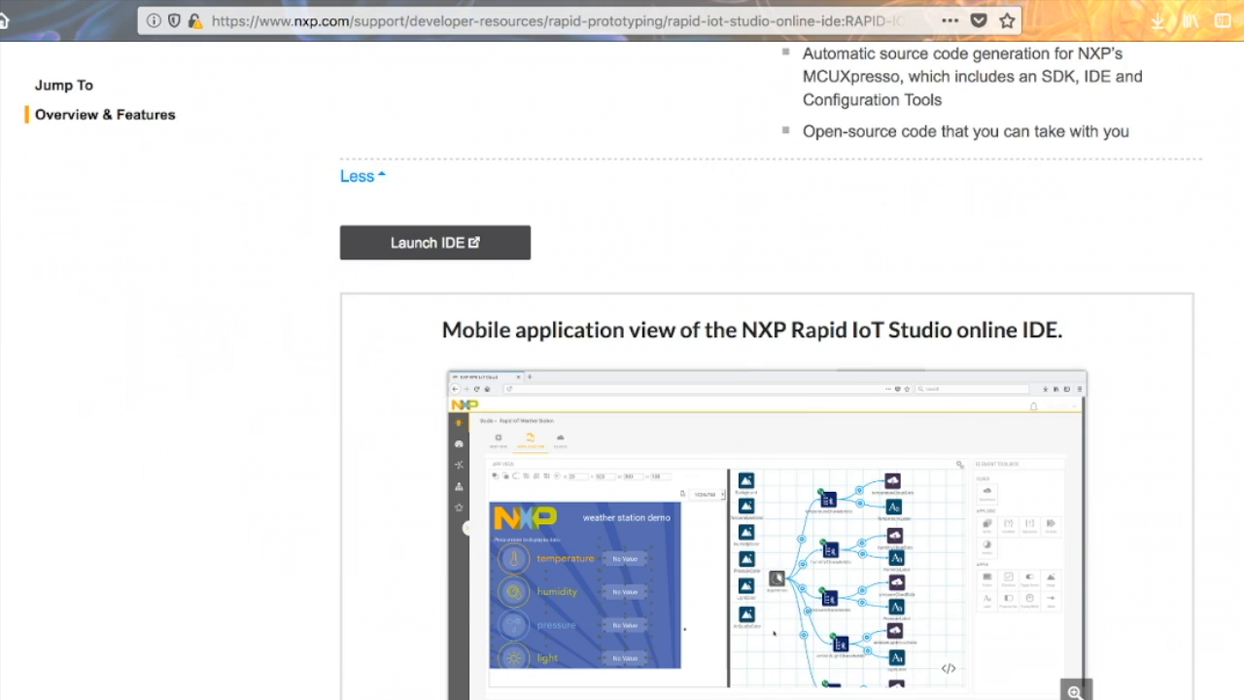
{"action": "scroll", "scroll_direction": "down", "scroll_amount": 3}
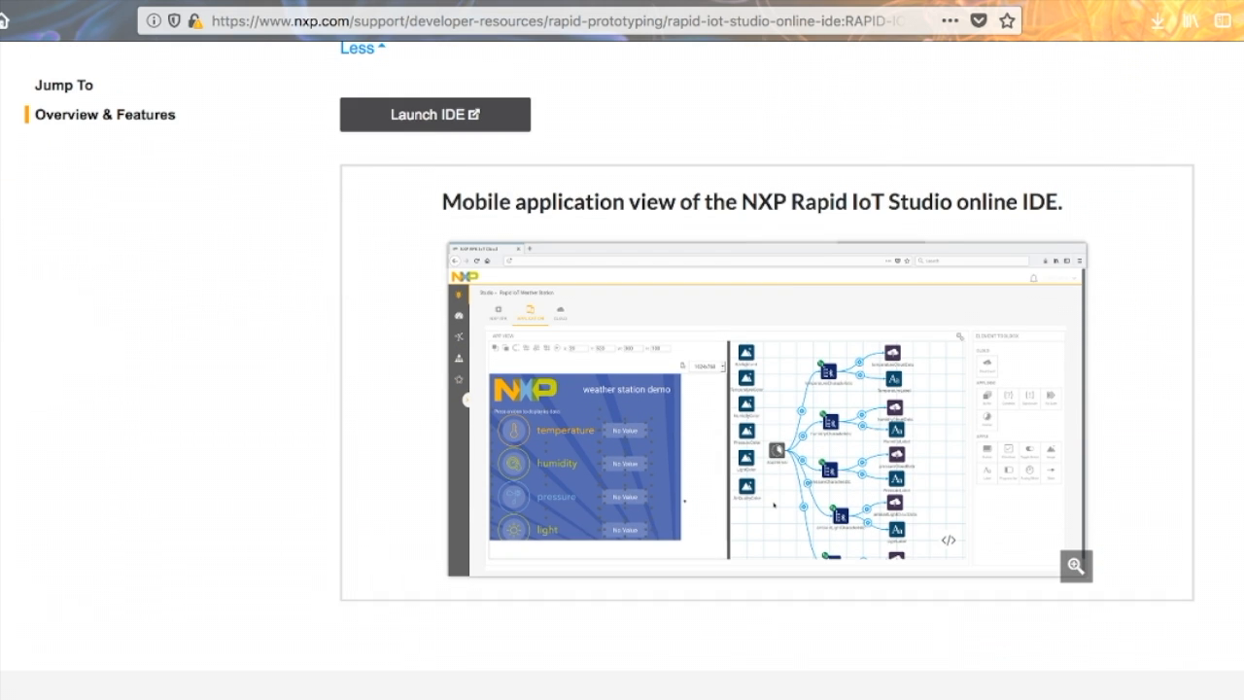
{"action": "scroll", "scroll_direction": "up", "scroll_amount": 3}
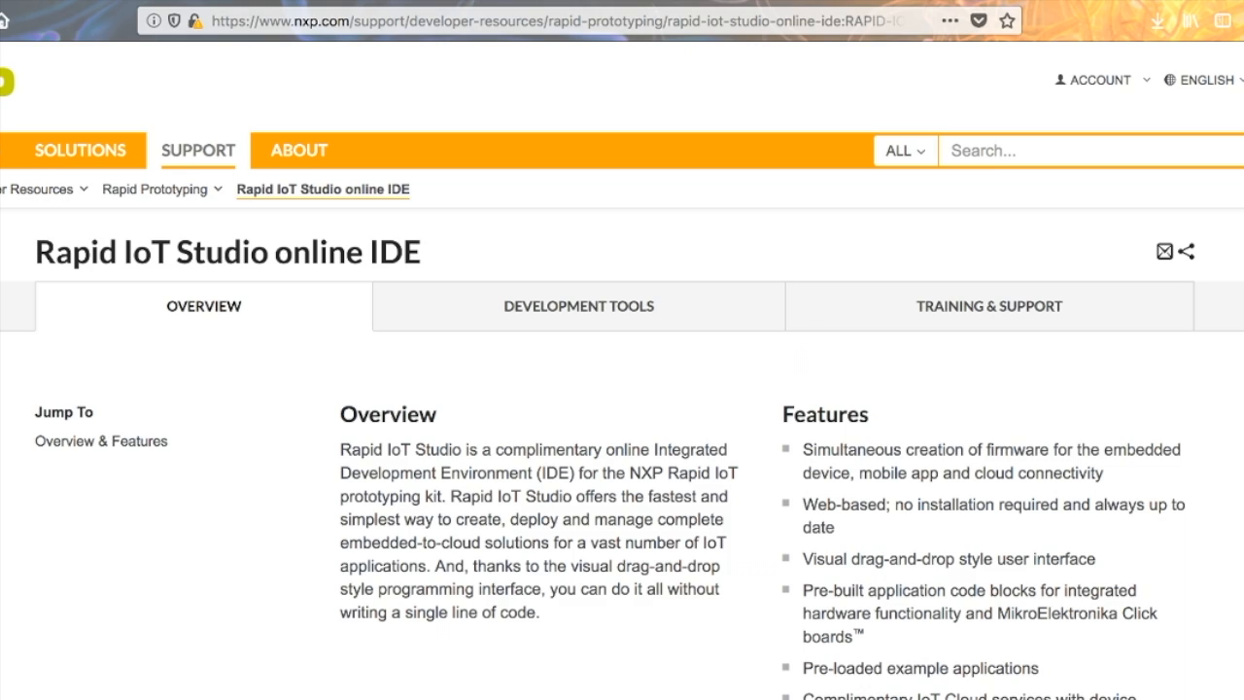